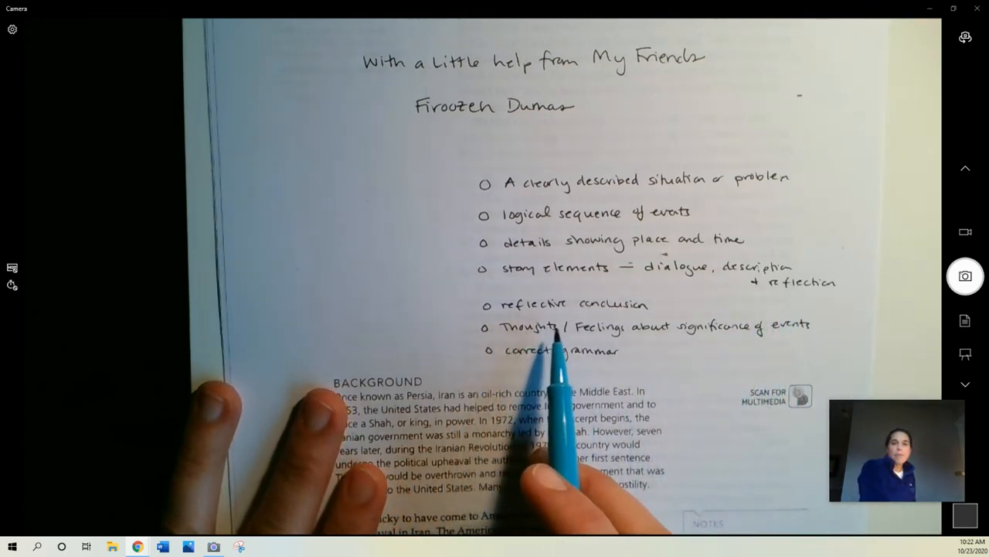
mouse_move(595, 432)
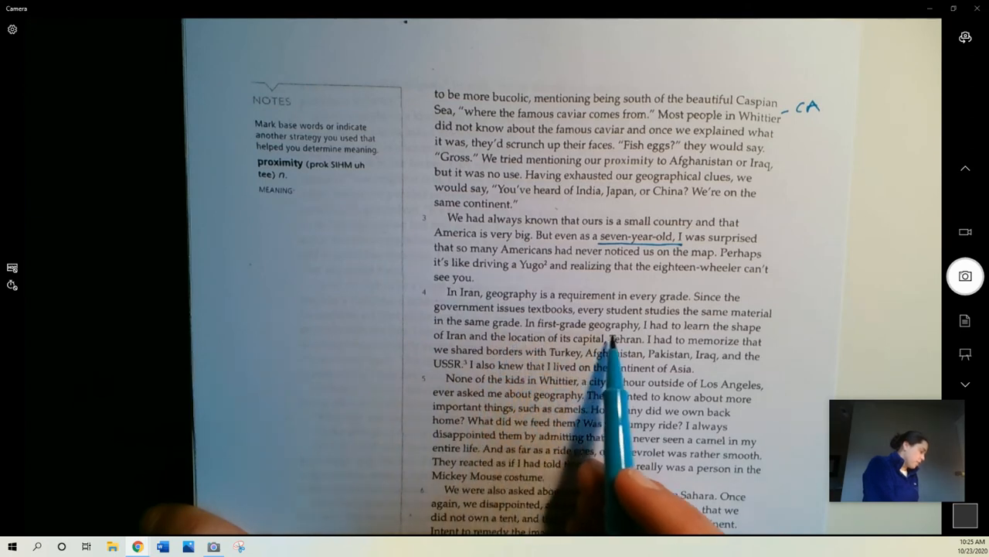
mouse_move(510, 425)
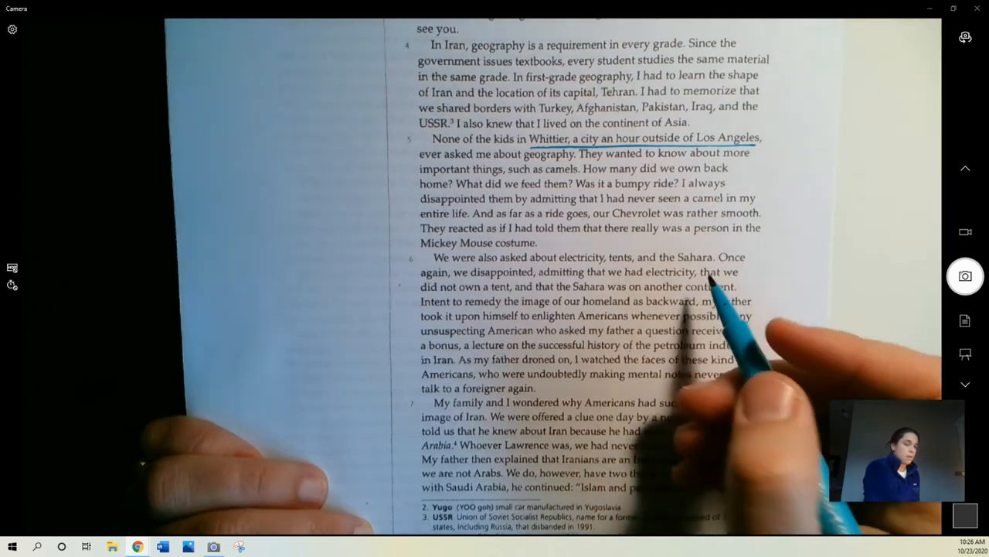
mouse_move(641, 340)
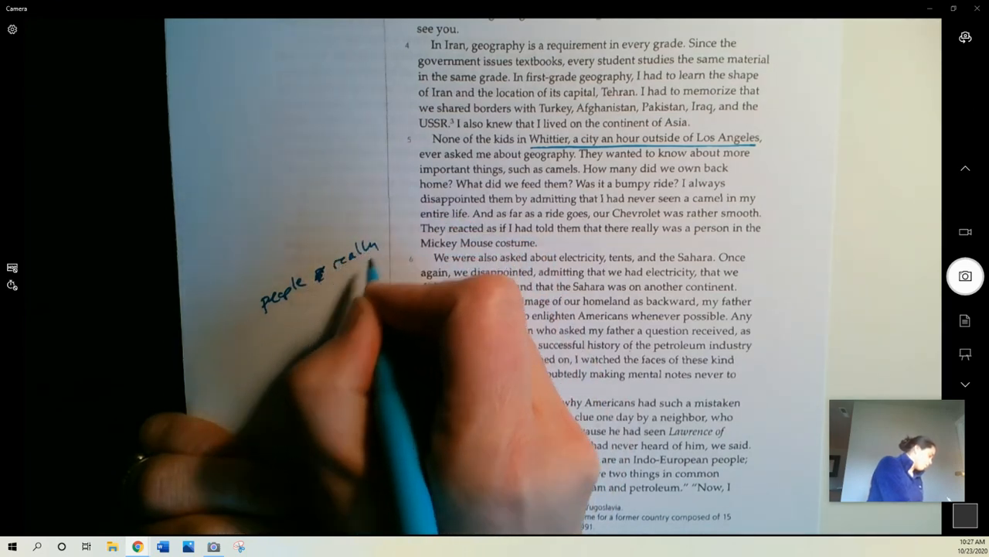
text(don't)
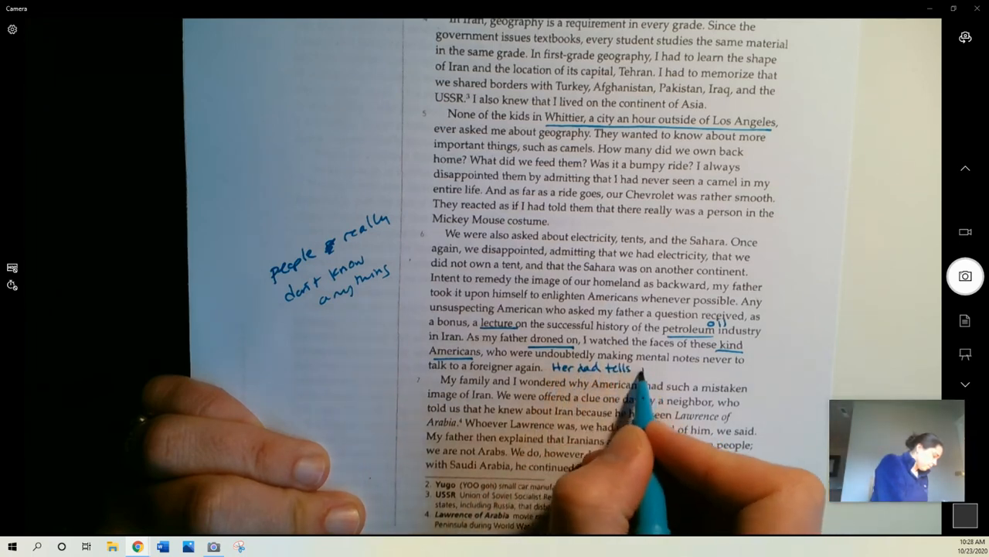
text(people)
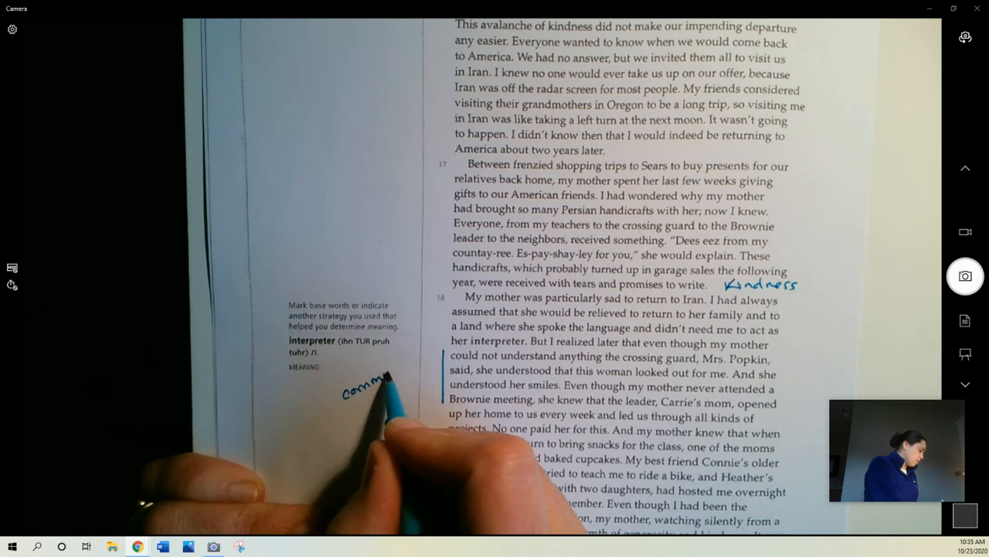
text(communication)
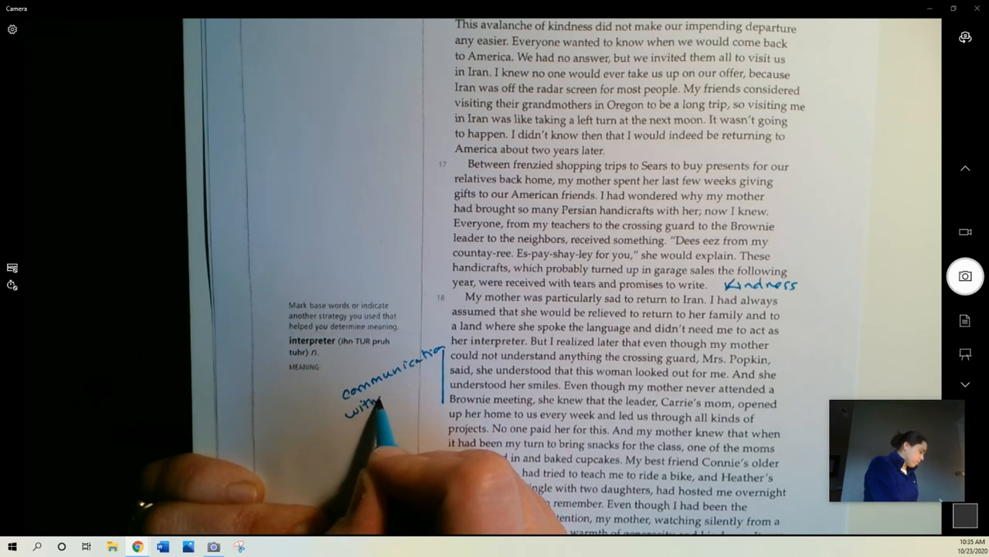
text(without lan)
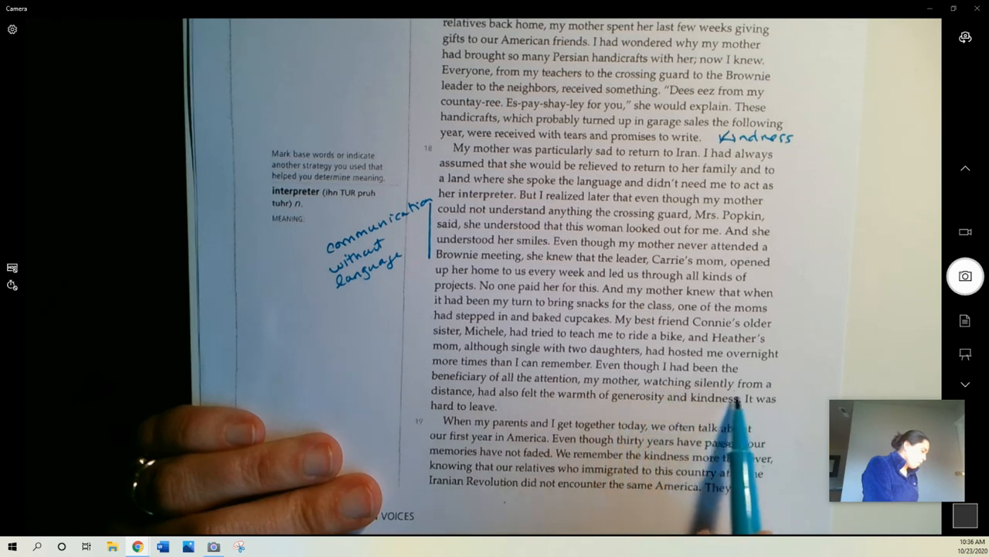
mouse_move(502, 479)
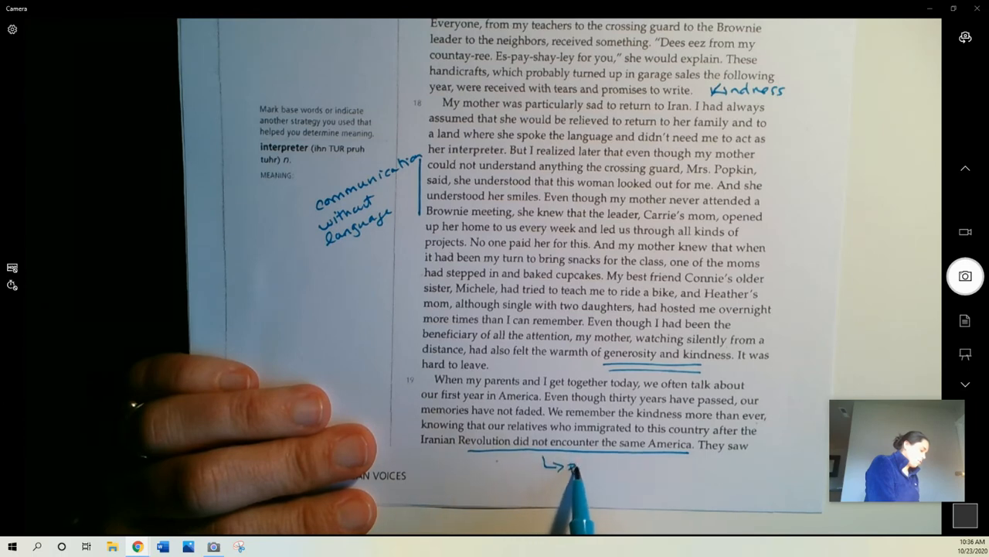
text(people c)
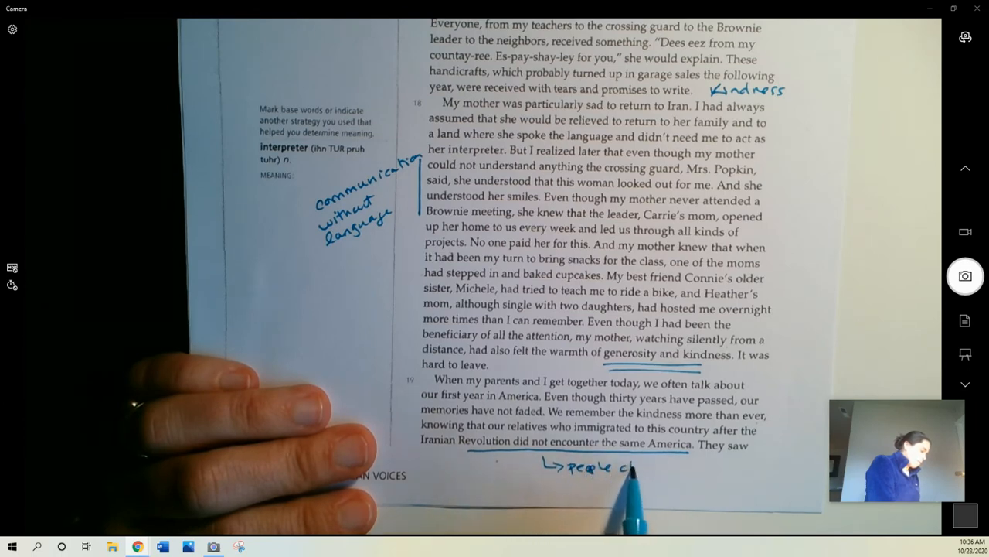
text(changed)
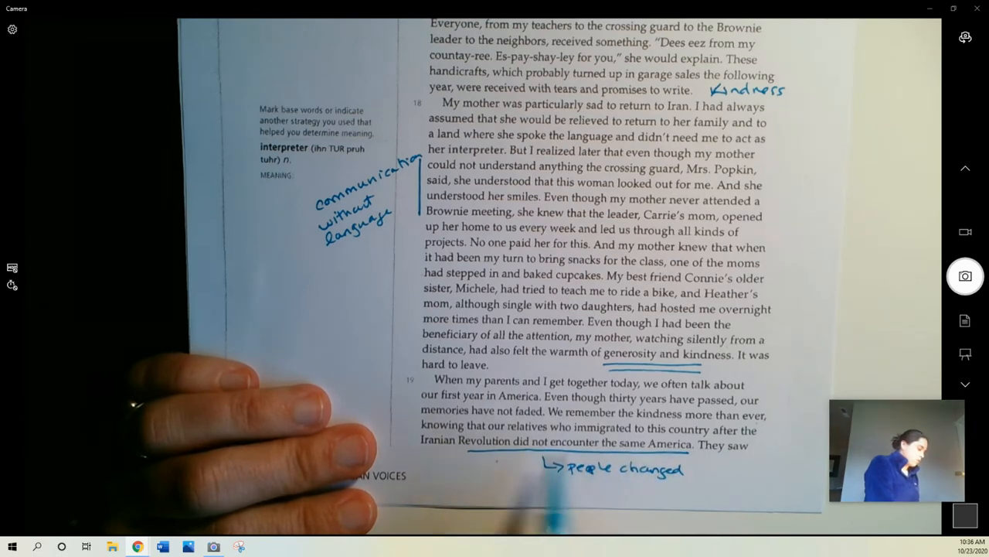